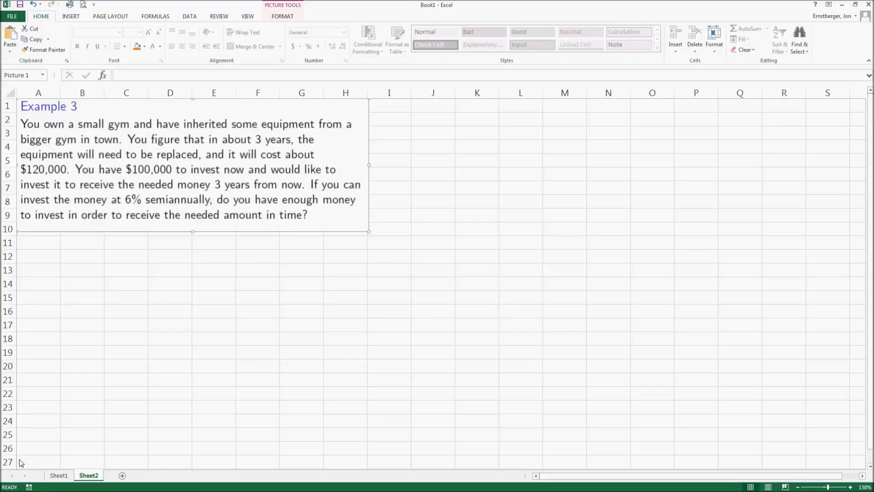
Step: Enter the PV label with $100,000 and the Rate label with 6% in rows 12-13
click(38, 258)
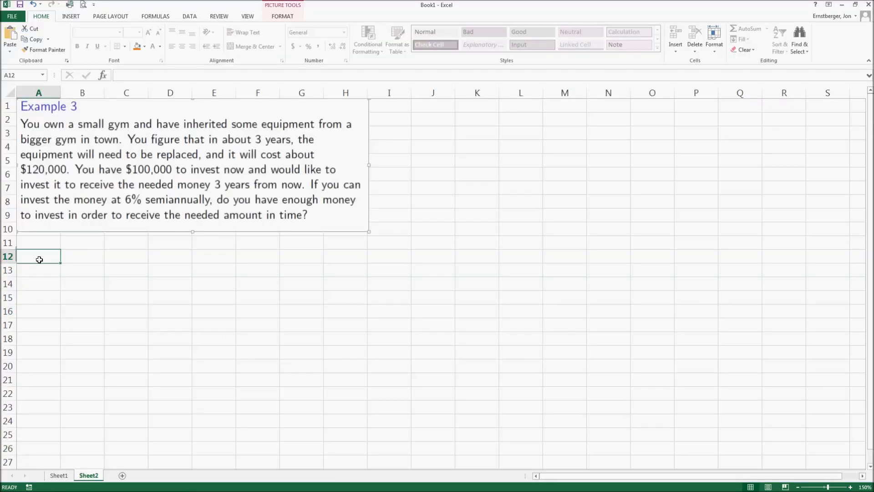
text(PV)
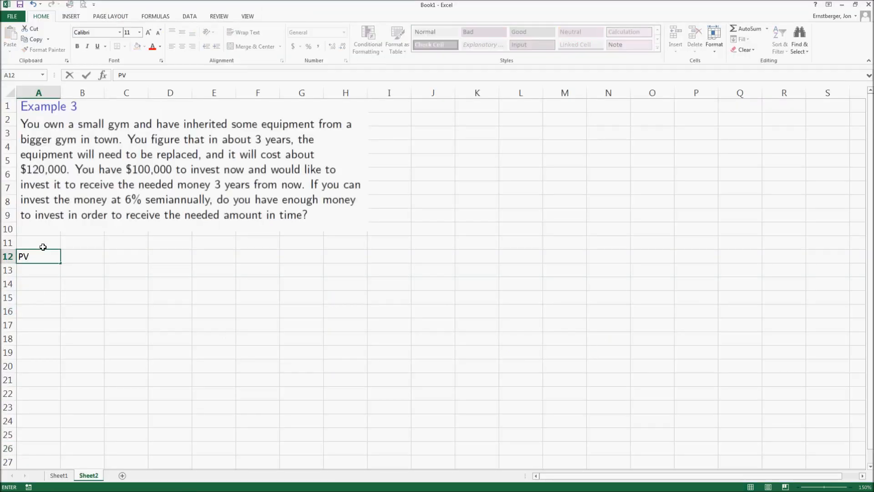
text($100,000)
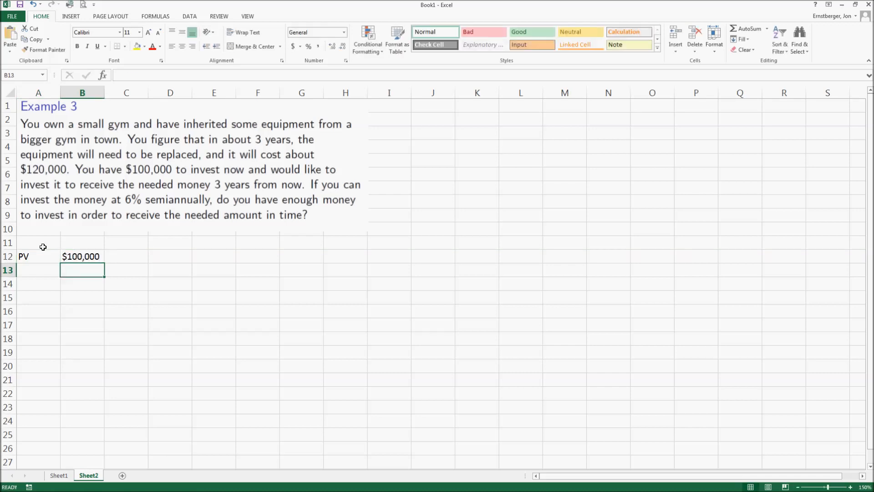
click(32, 270)
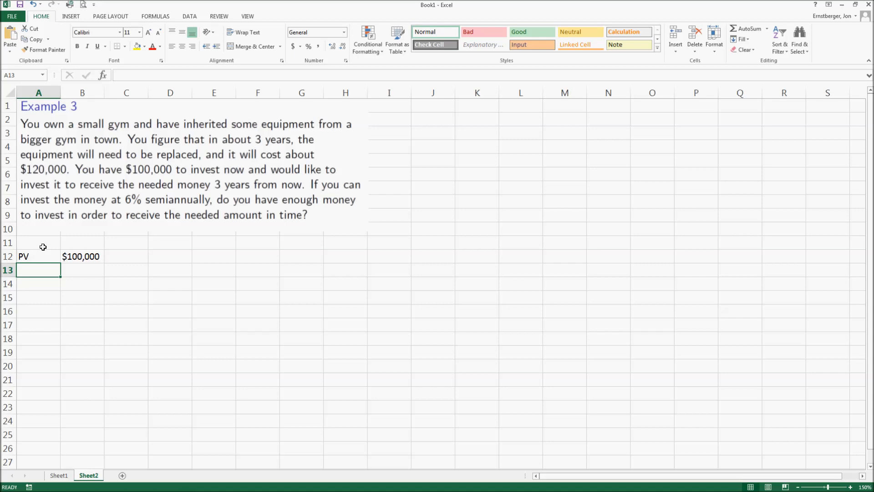
text(Rate)
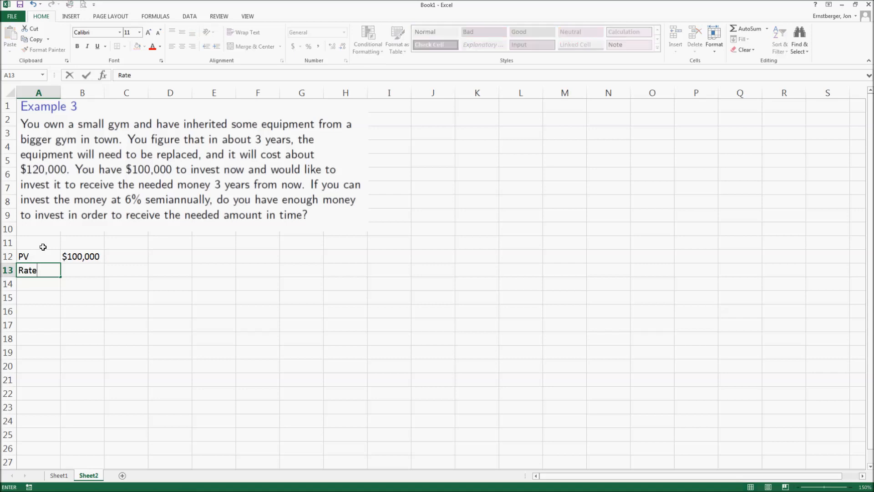
text(6%)
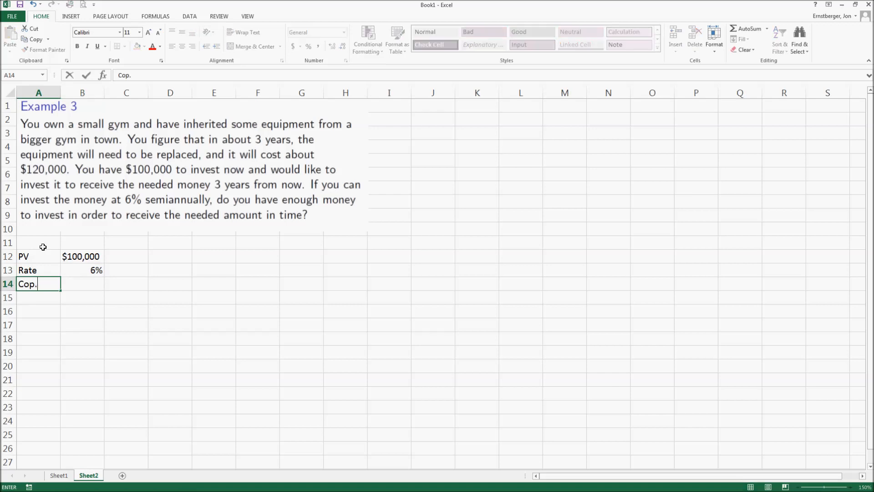
Step: Add Comp. Freq. 2, Time 3 and an FV label in the rows below
text(Comp. Freq.)
click(82, 285)
text(2)
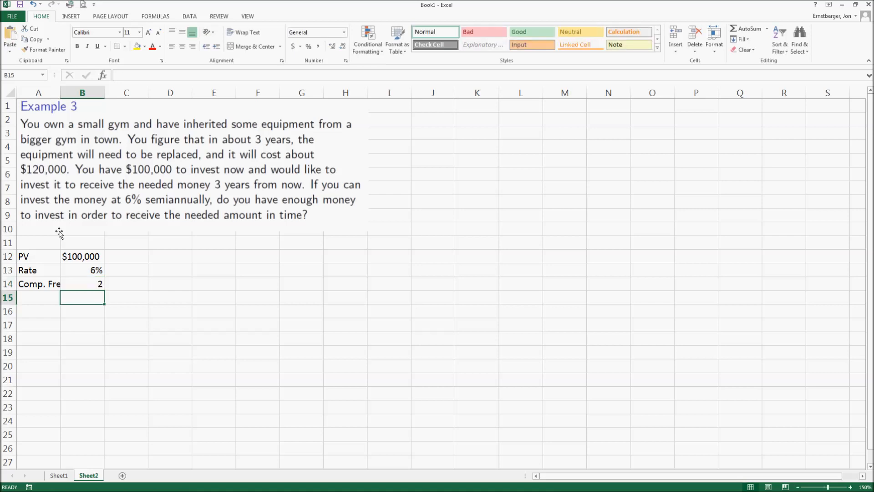
click(32, 297)
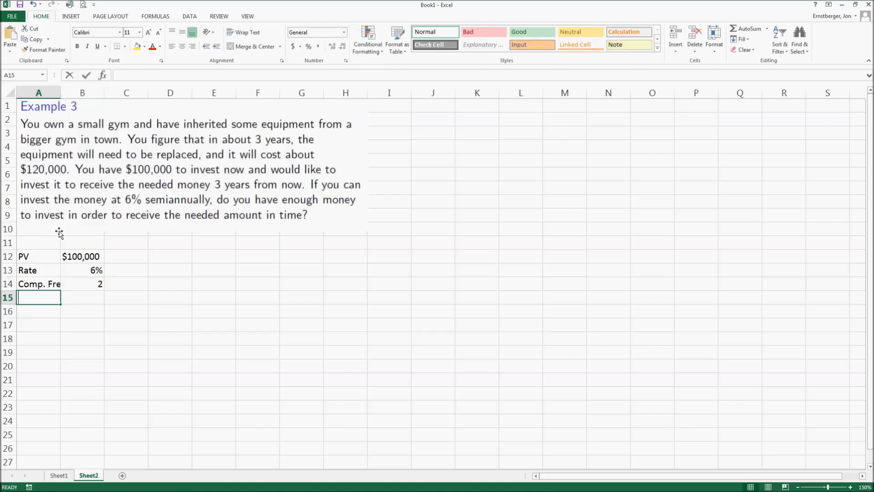
text(Time)
click(83, 298)
text(3)
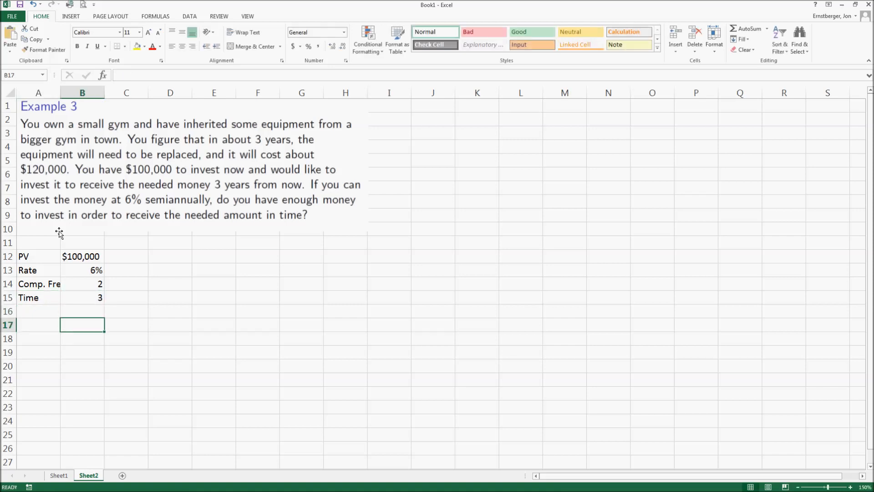
text(F)
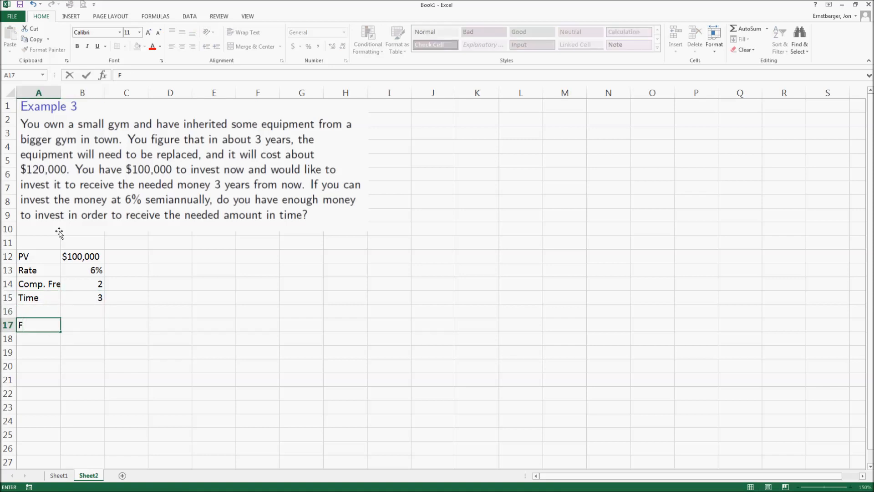
text(V)
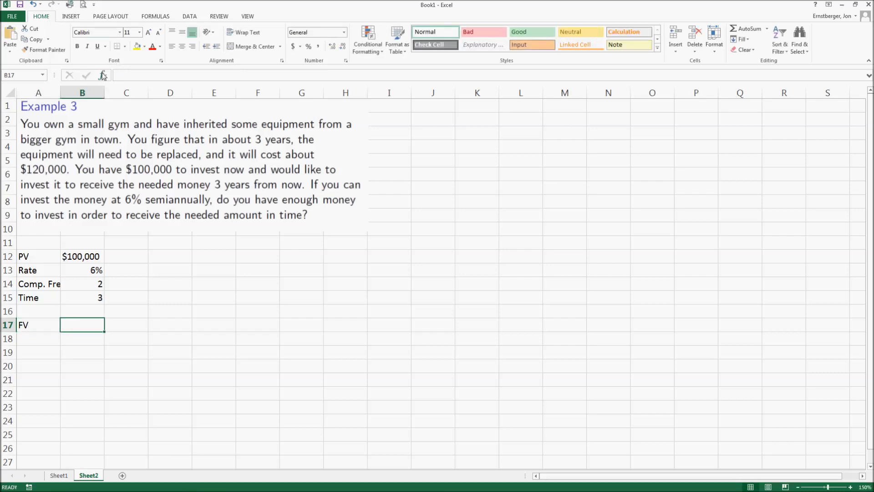
mouse_move(100, 80)
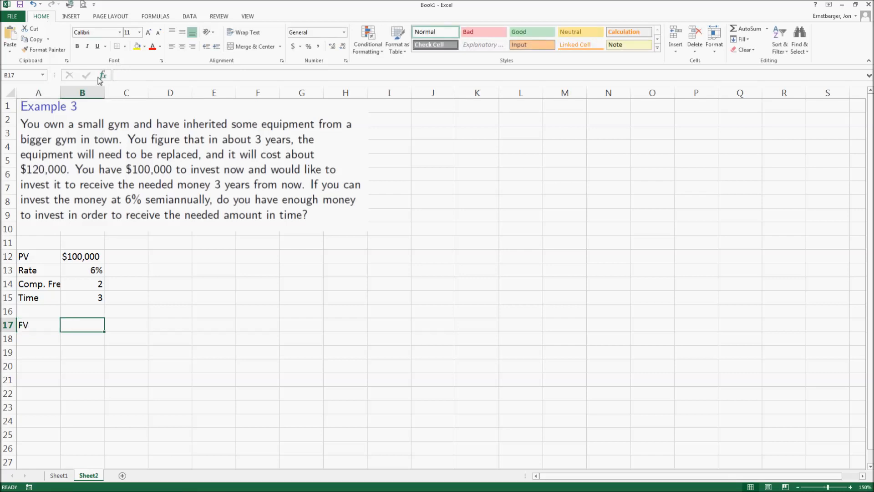
Step: Insert an FV function beside the FV label and take B13 (6%) as its rate argument
click(104, 75)
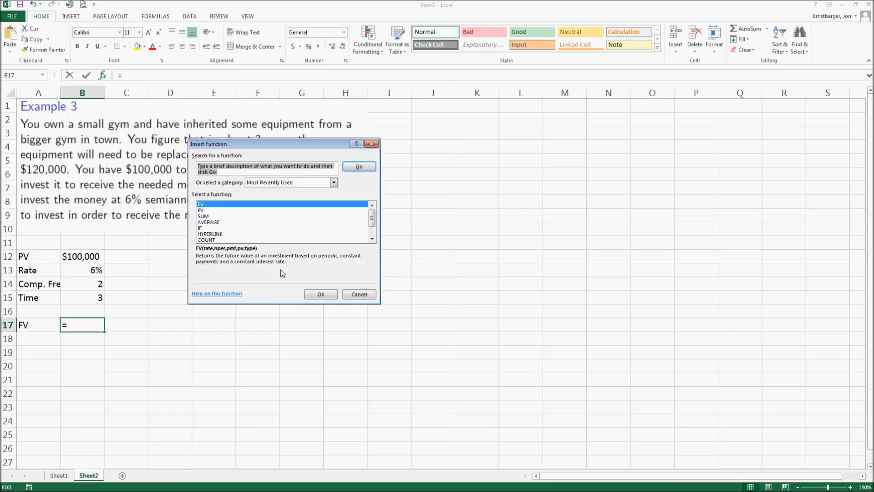
click(320, 294)
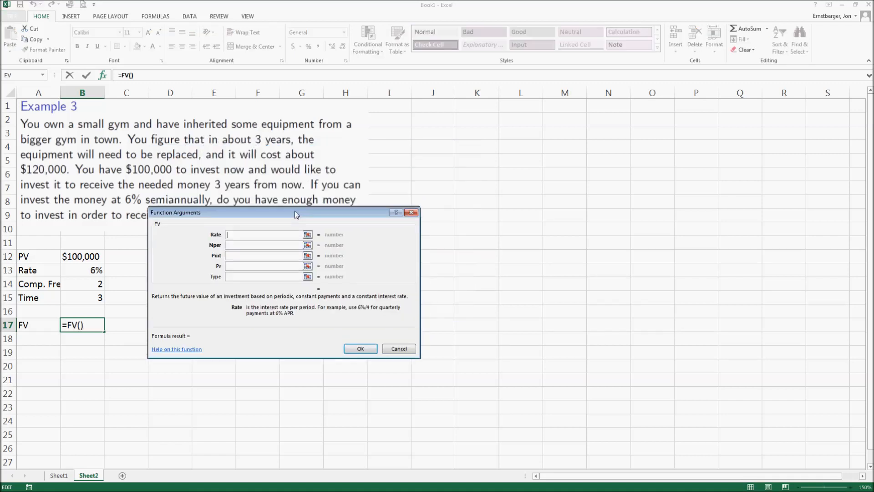
drag(295, 212, 299, 232)
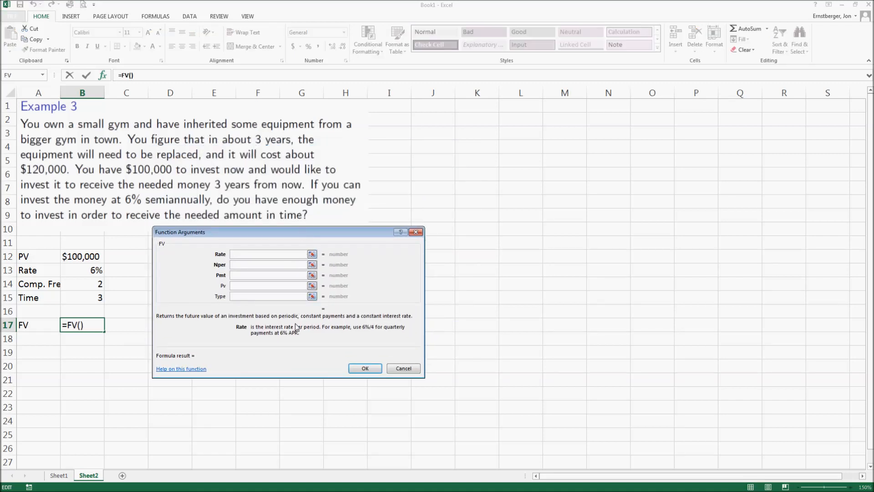
mouse_move(284, 334)
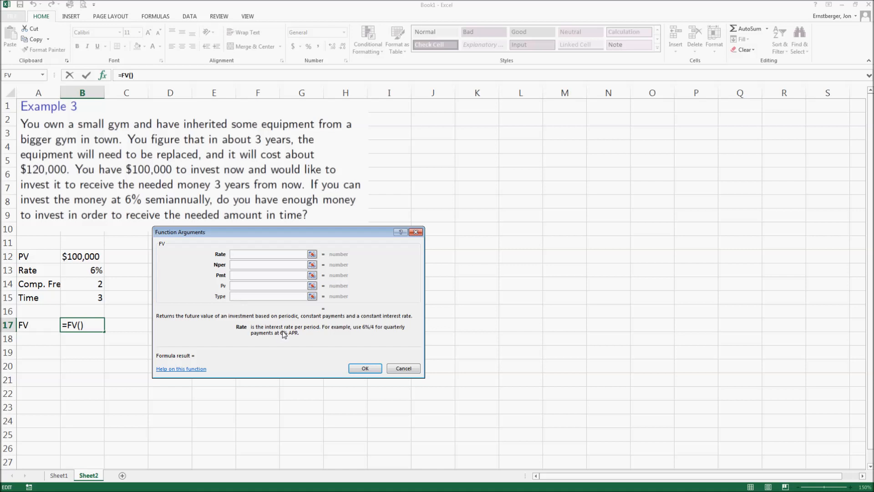
click(82, 270)
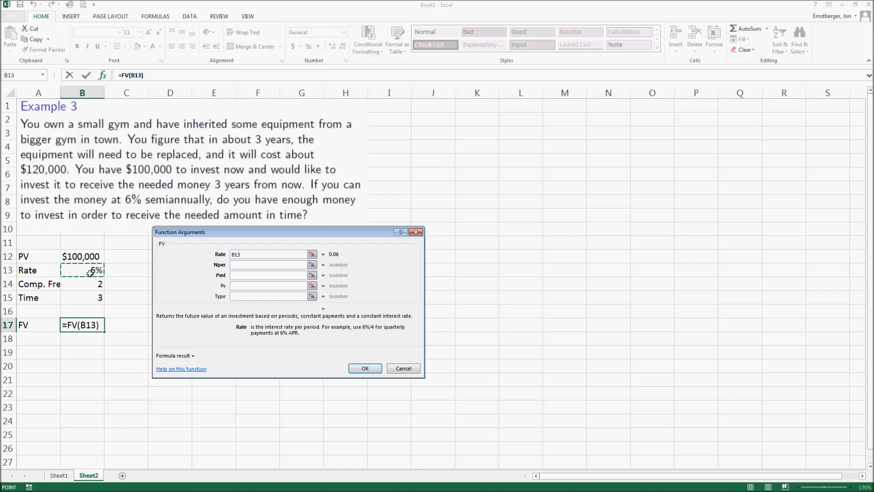
Step: Set Rate to B13/B14, Nper to B15*B14 and Pv to -B12, previewing about 119,405
text(/)
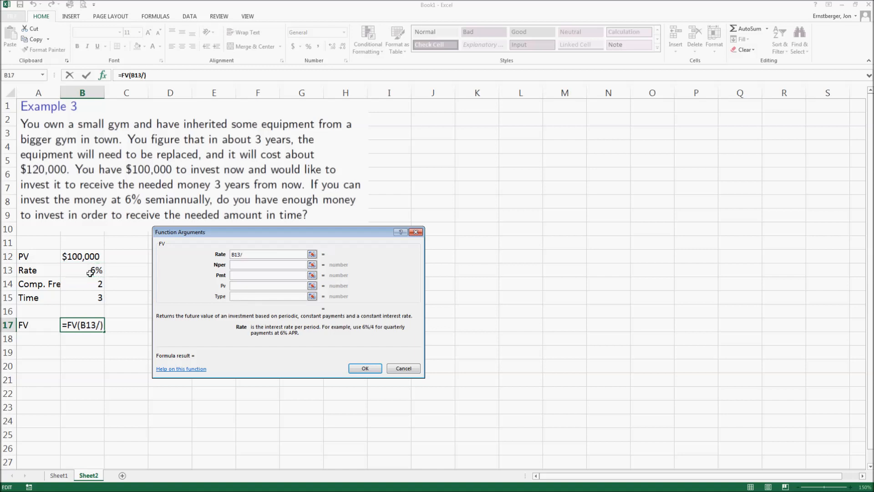
click(82, 285)
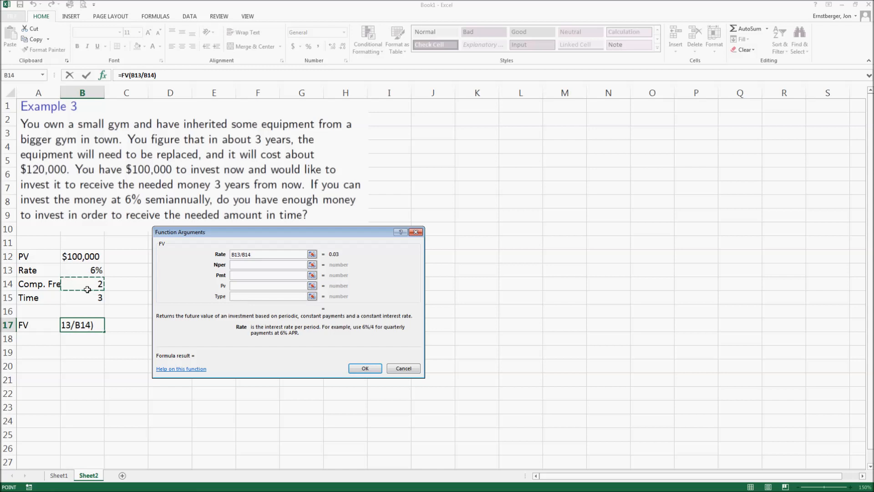
click(264, 264)
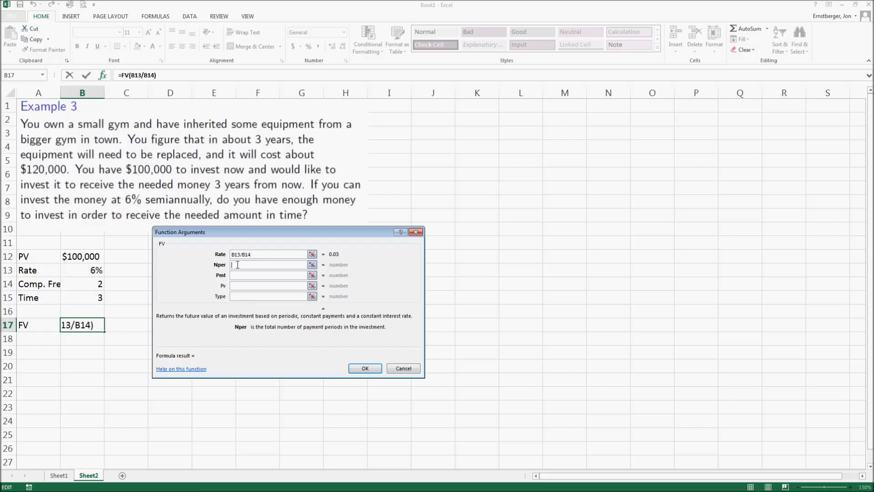
click(82, 297)
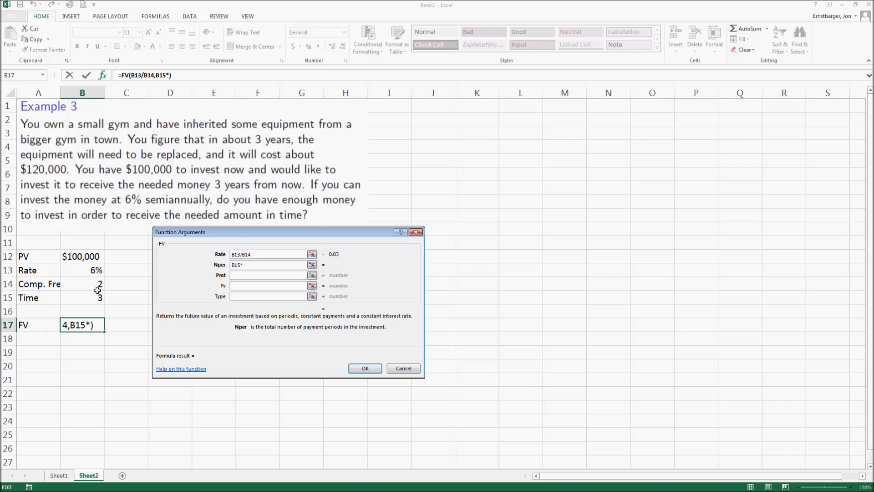
click(82, 284)
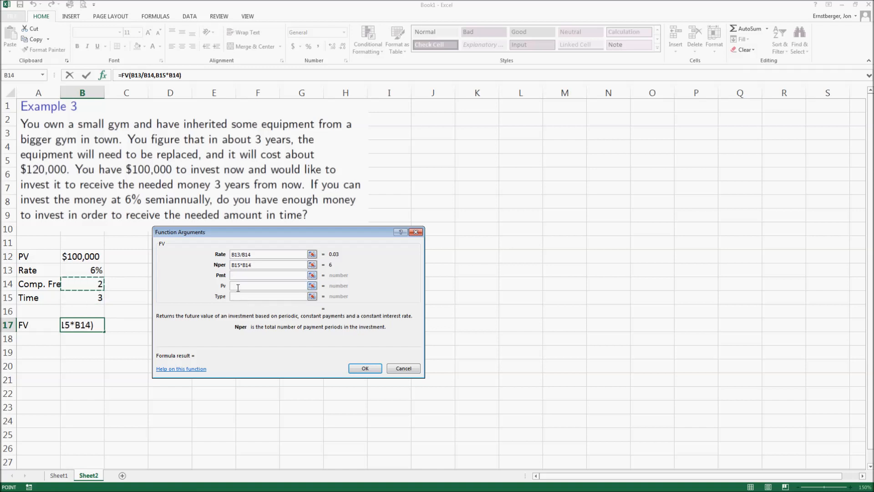
click(266, 285)
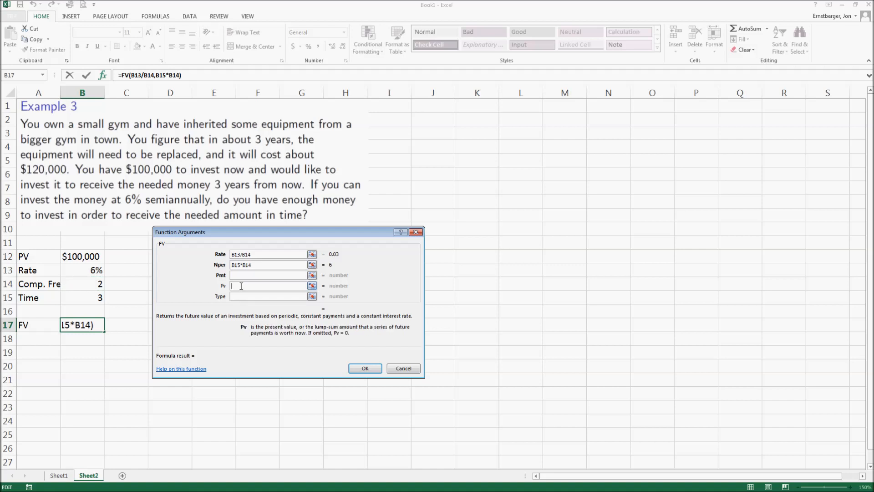
text(-B12)
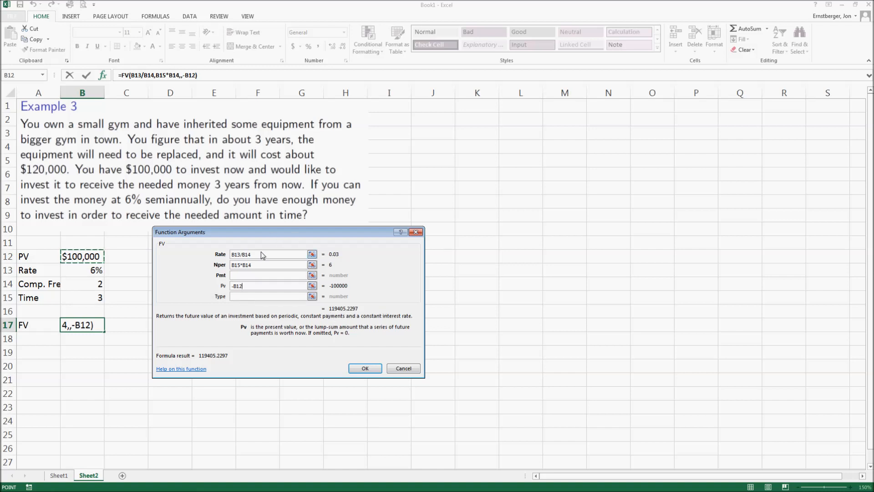
mouse_move(271, 235)
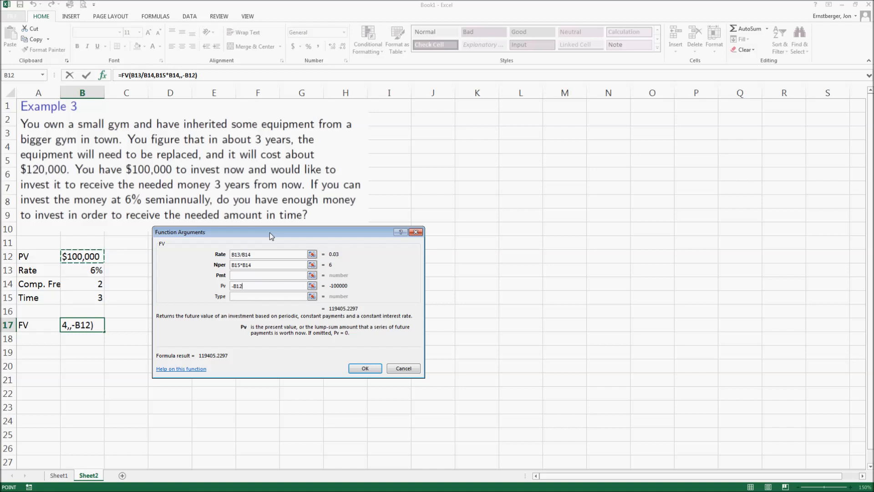
mouse_move(128, 259)
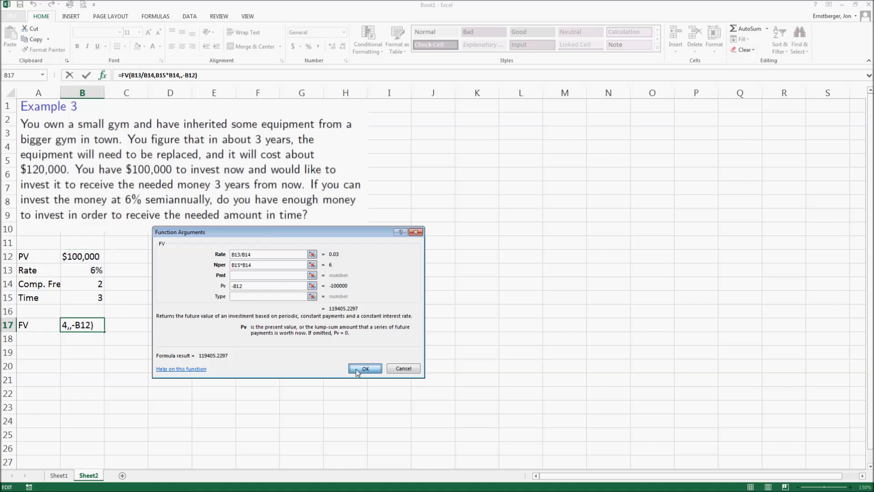
Step: Confirm the FV formula so B17 shows $119,405.23
click(365, 368)
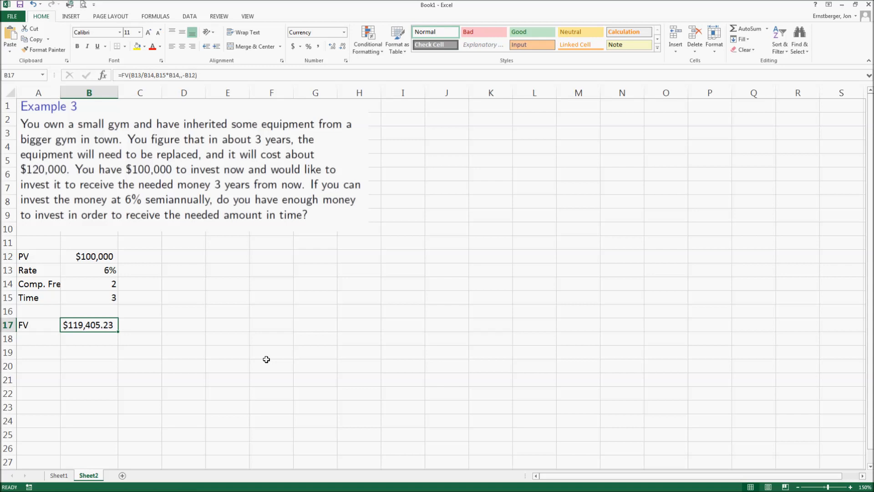
mouse_move(141, 283)
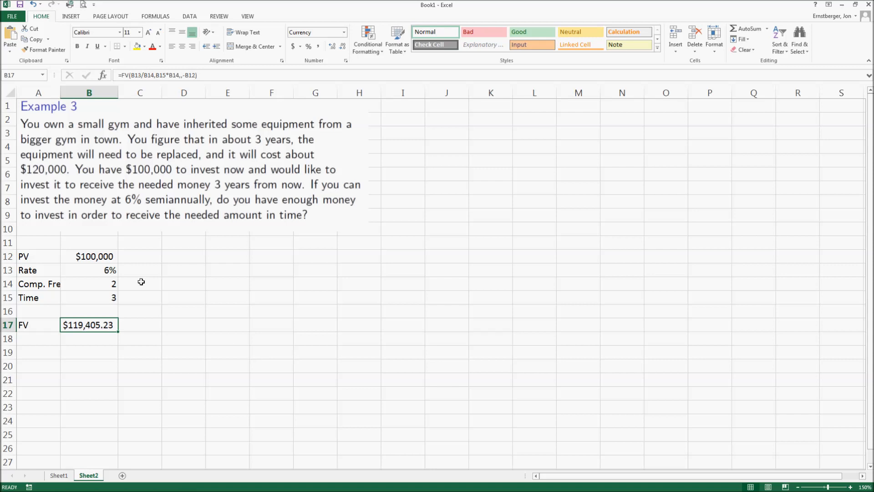
mouse_move(66, 224)
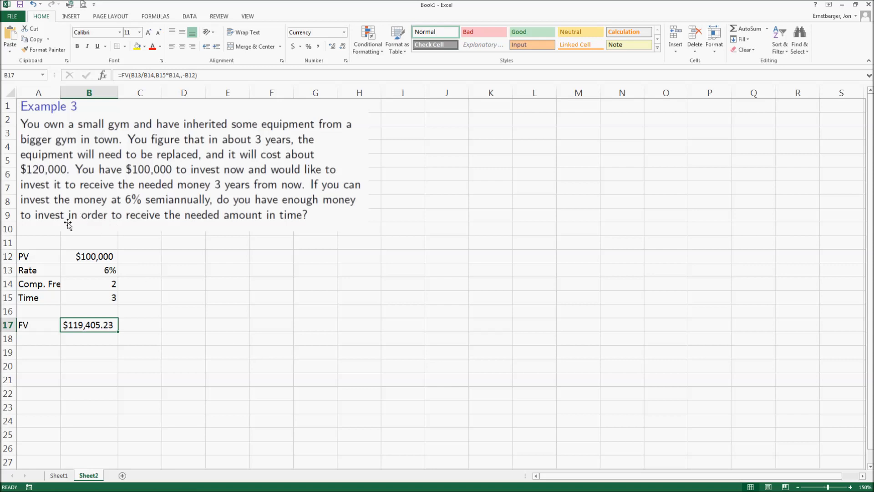
mouse_move(89, 307)
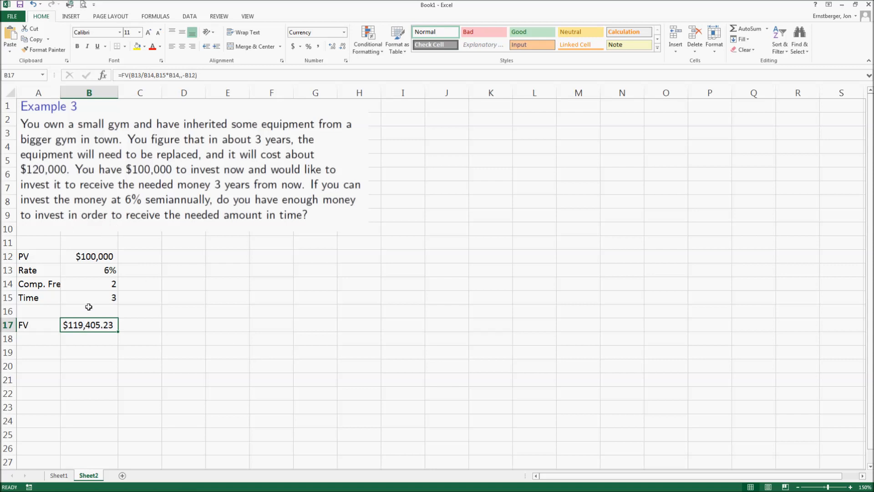
Step: Try PV guesses of 105000 and around 102500 in B12, watching the FV result
click(89, 257)
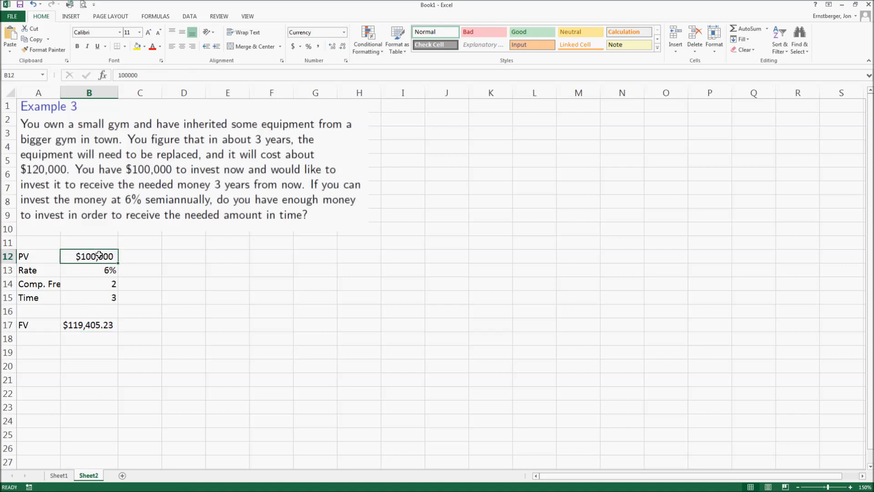
text(1)
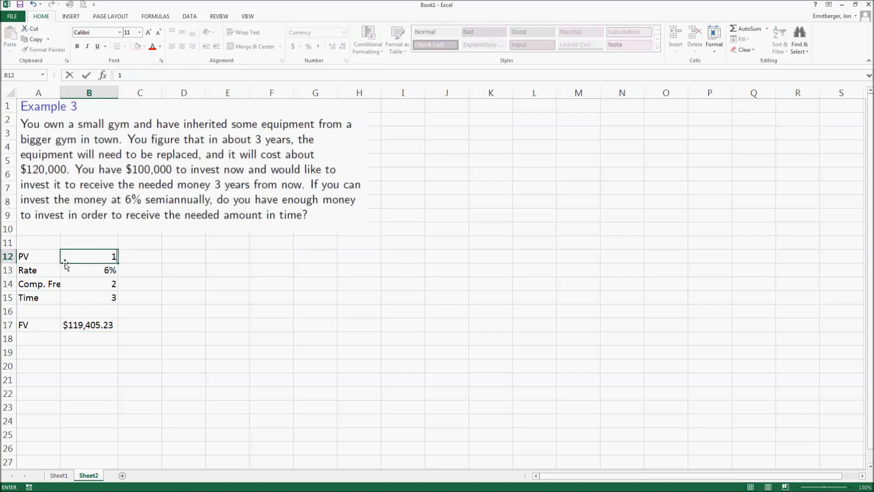
text(050000)
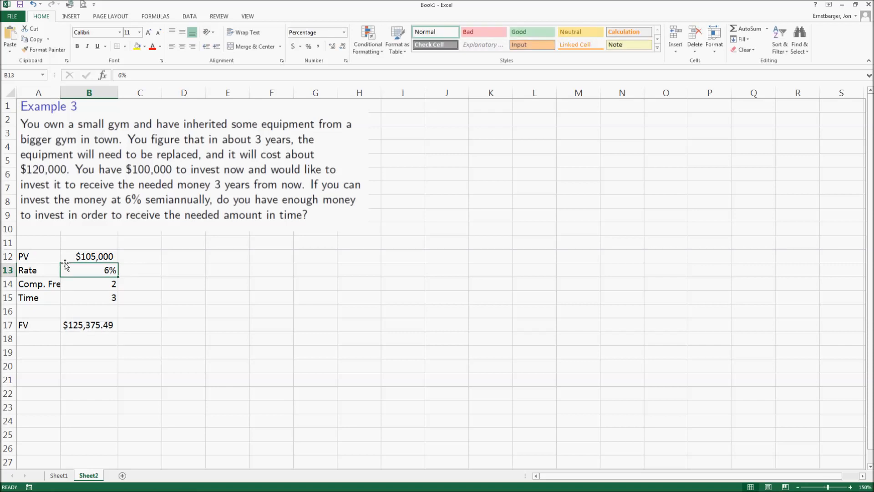
text(10)
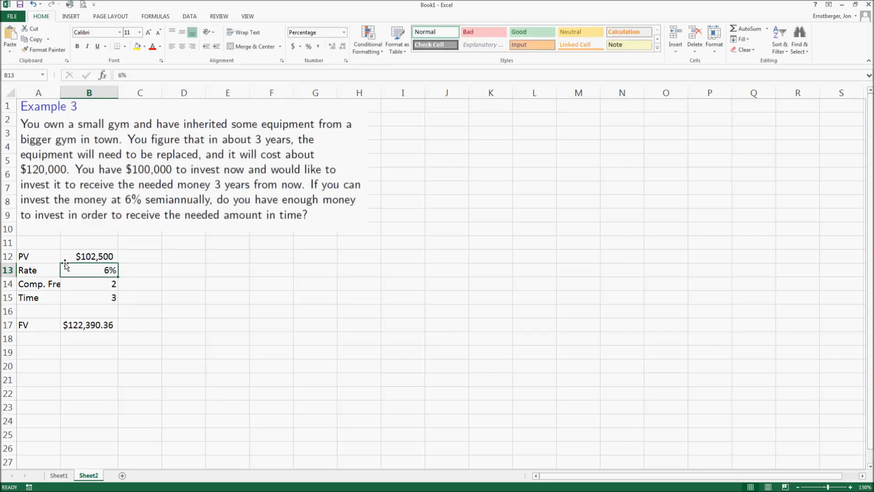
Step: Lower the PV guess through 101250 toward $100,500 so FV reads about $120,002.26
click(87, 256)
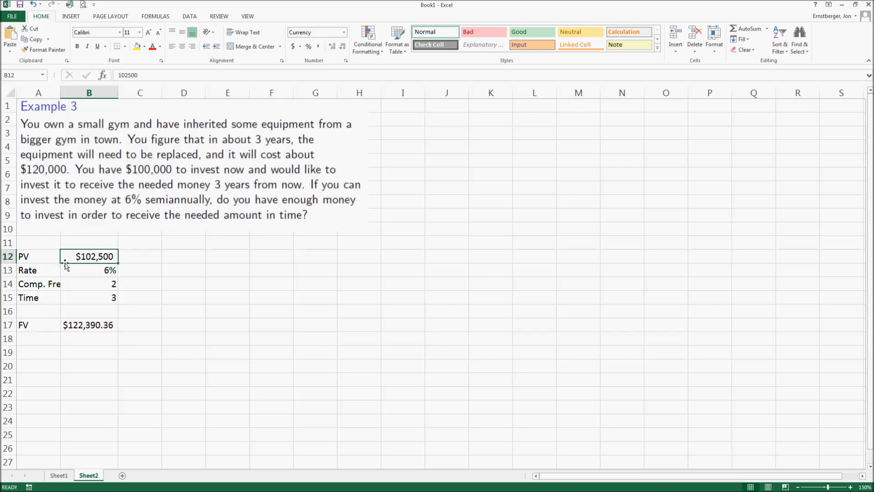
text(101250)
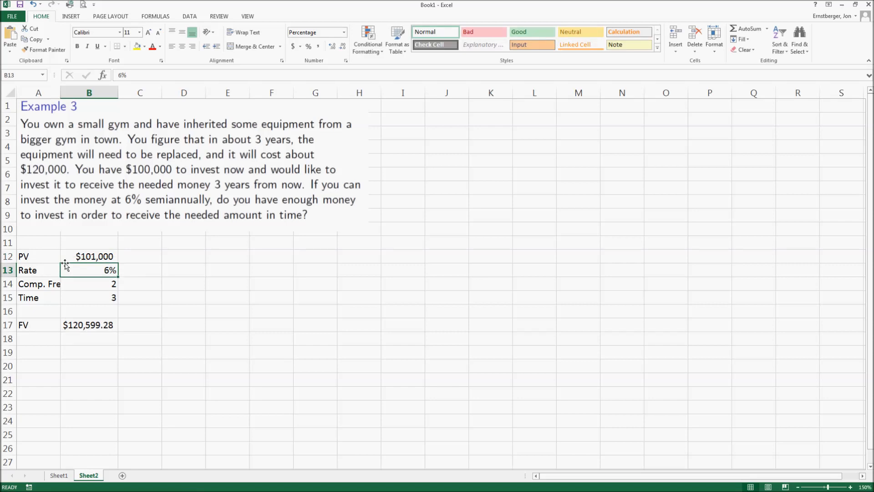
click(87, 257)
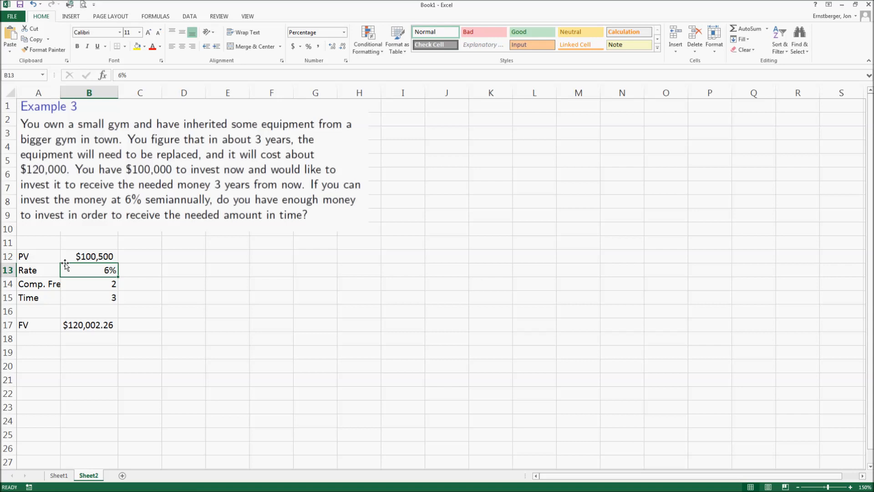
click(90, 257)
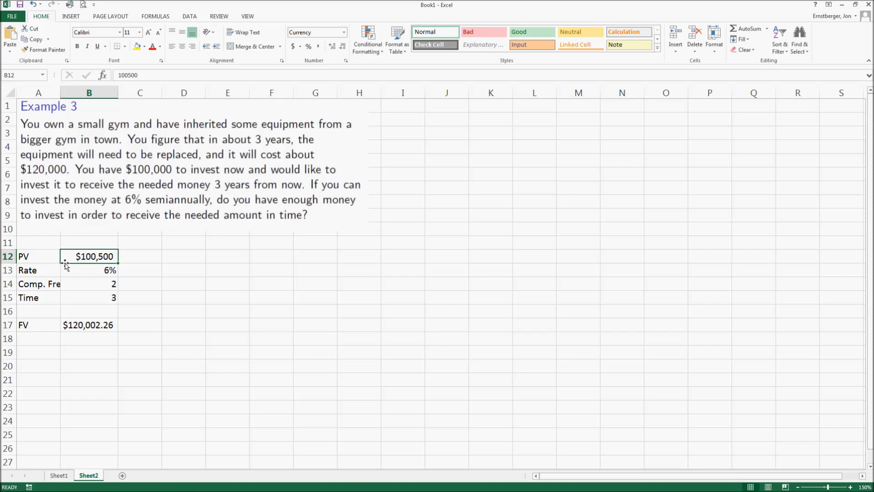
Step: Narrow PV with trials 100375 and 100450, keeping FV just under $120,000
text(1012)
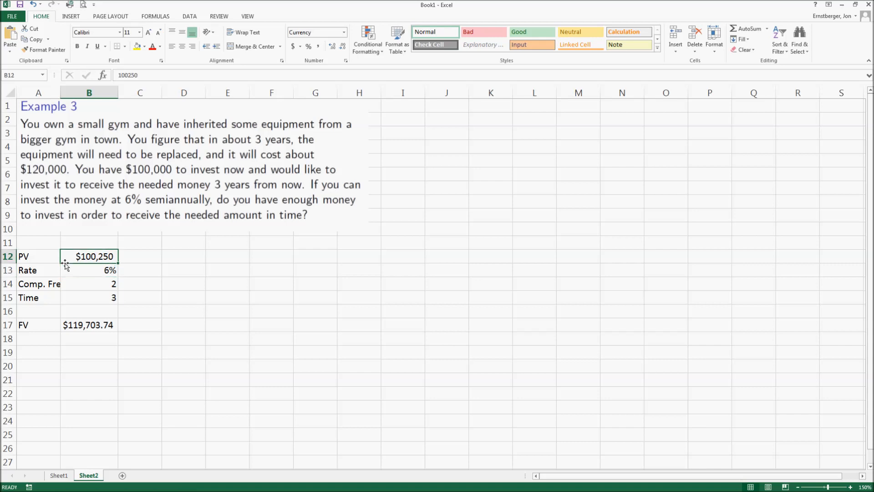
text(100375)
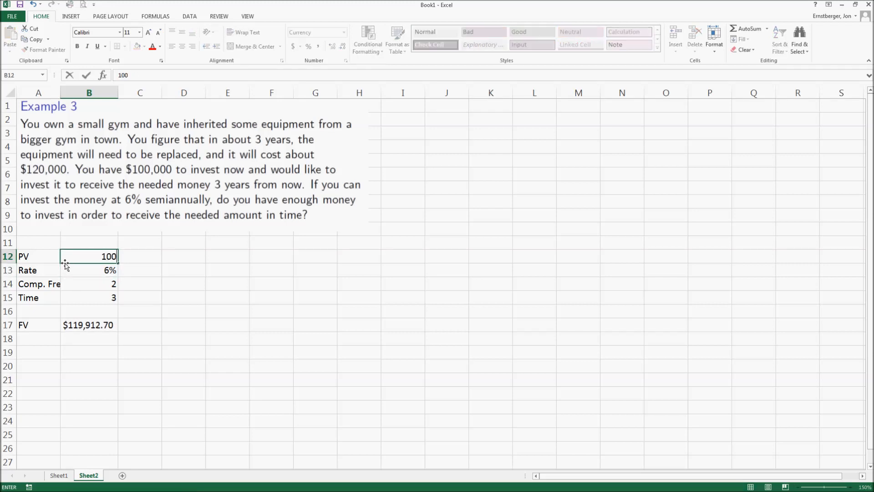
text(100450)
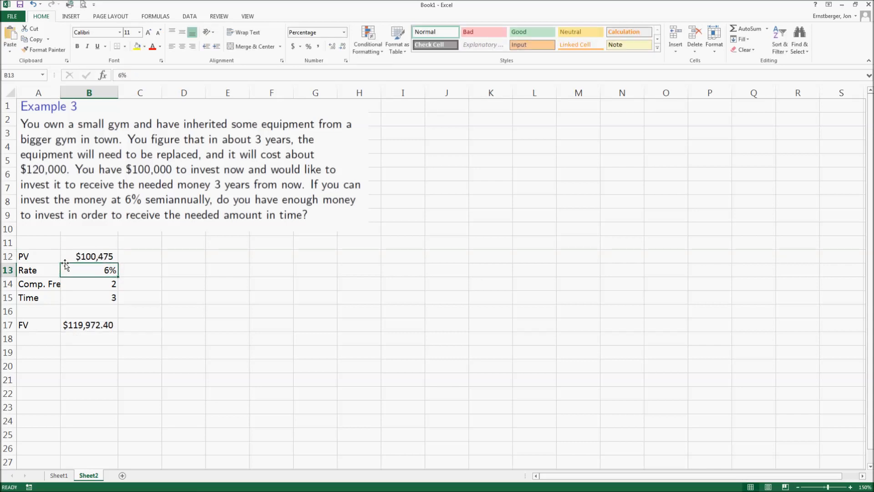
text(100)
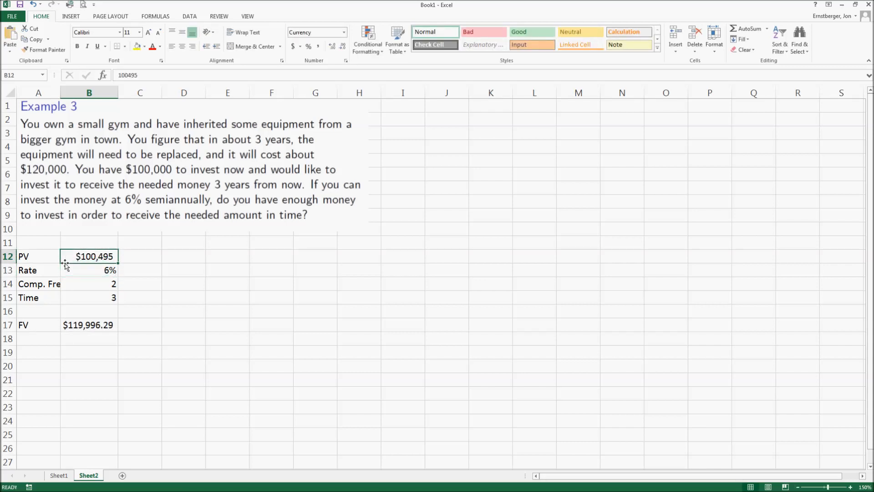
Step: Refine PV to 100498 and then about $100,498.50 so FV shows $120,000.46
text(100498)
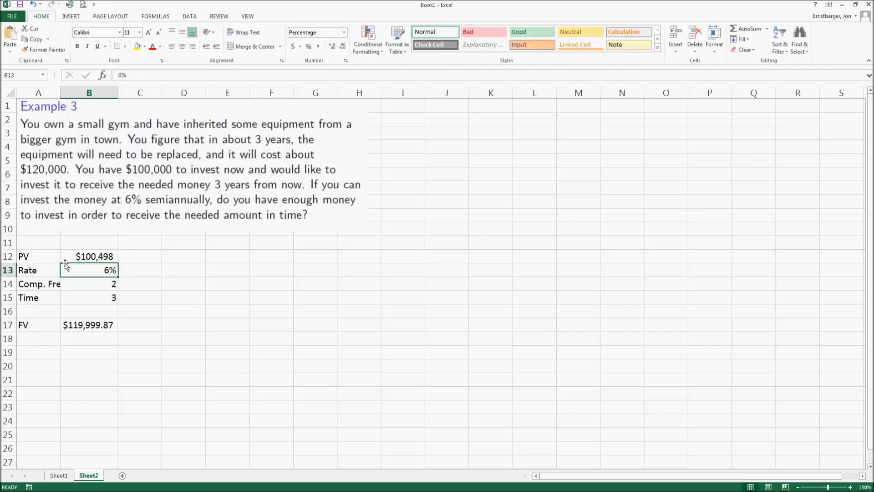
click(89, 257)
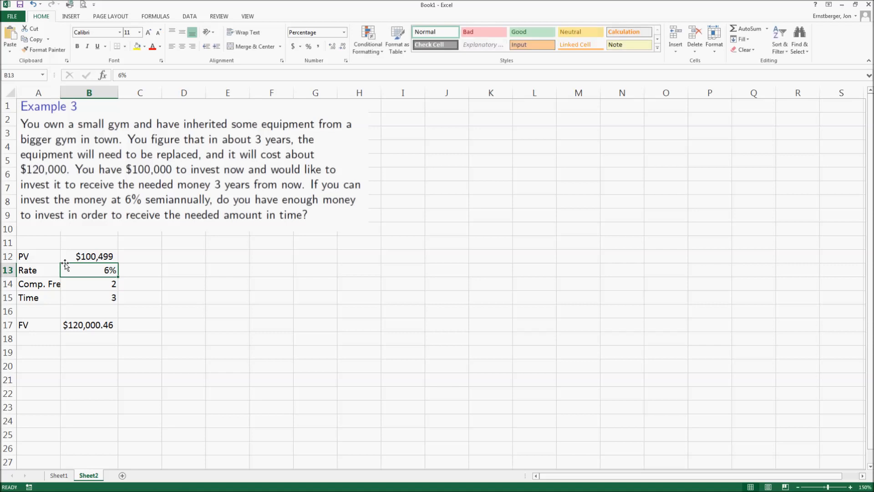
click(89, 257)
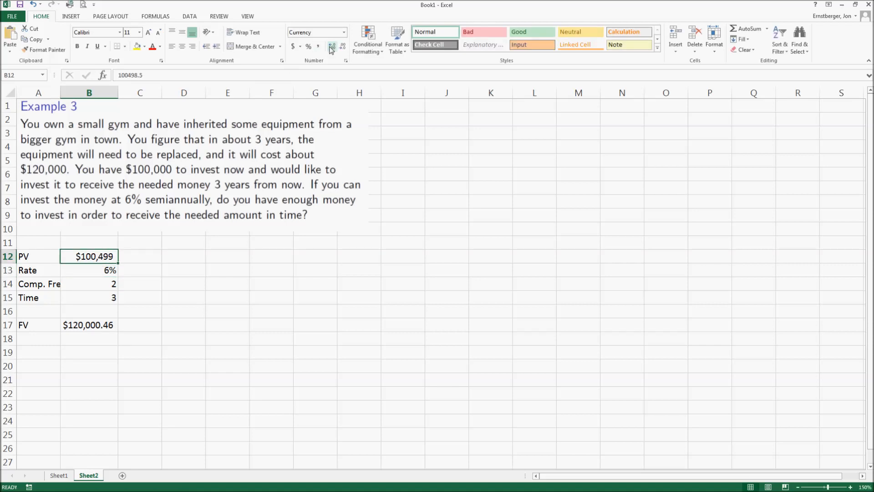
Step: Show PV with cents and edit its decimals (100498.25, 100498.10) until FV is $120,000.01
click(332, 45)
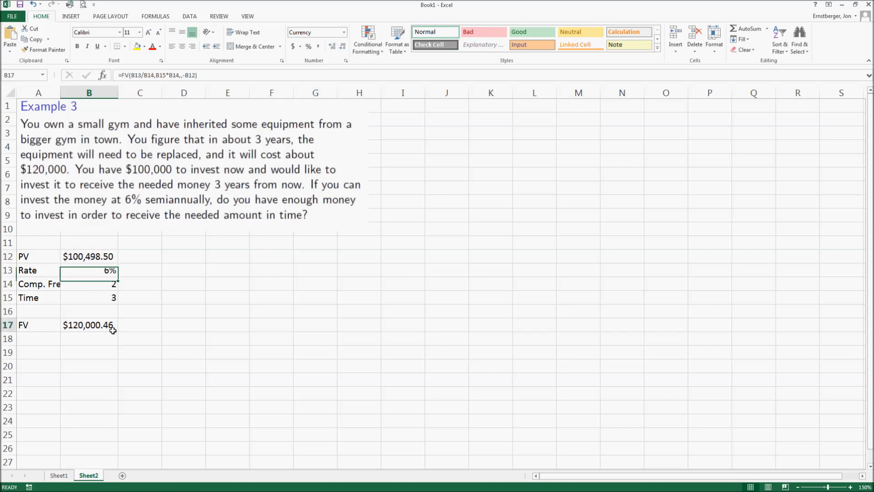
click(89, 325)
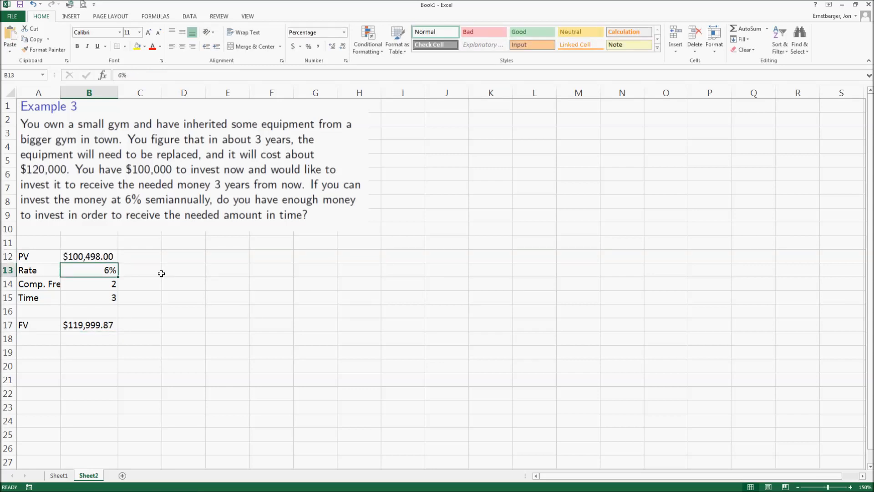
text(10)
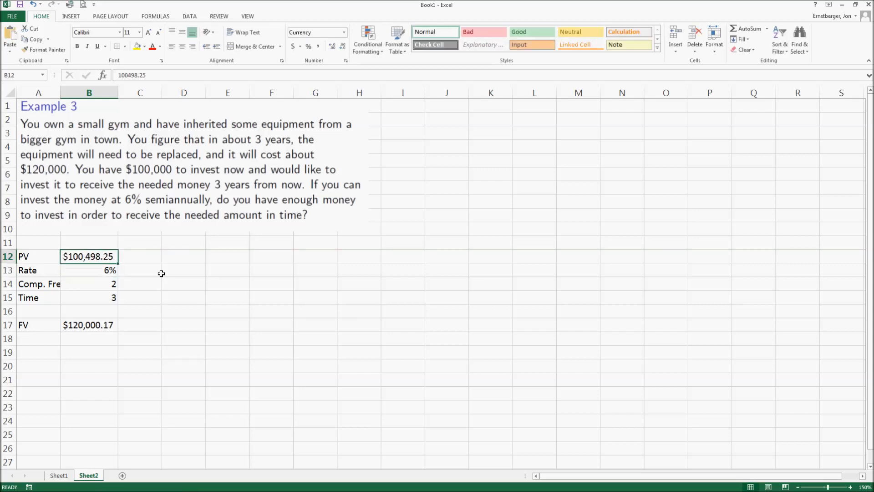
double_click(88, 257)
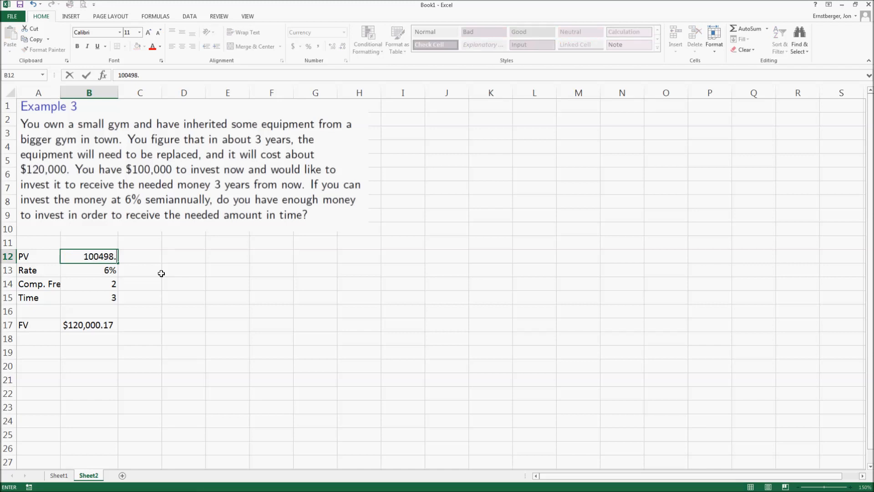
key(Enter)
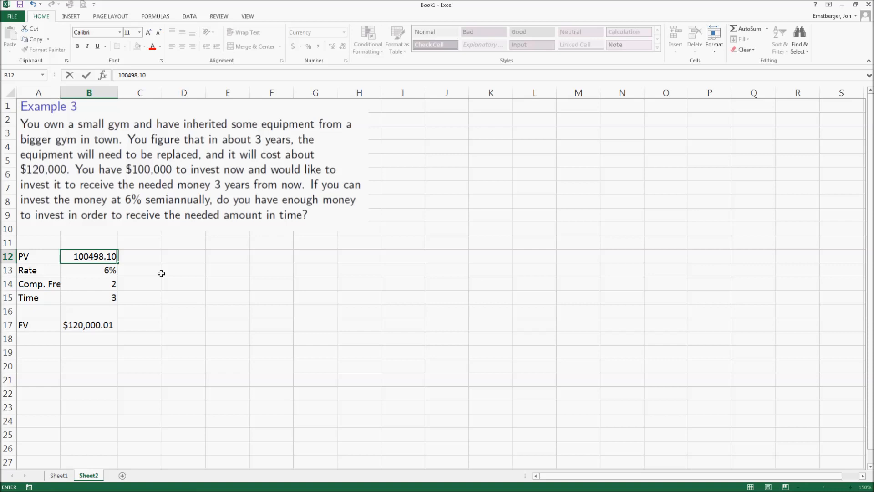
text(10)
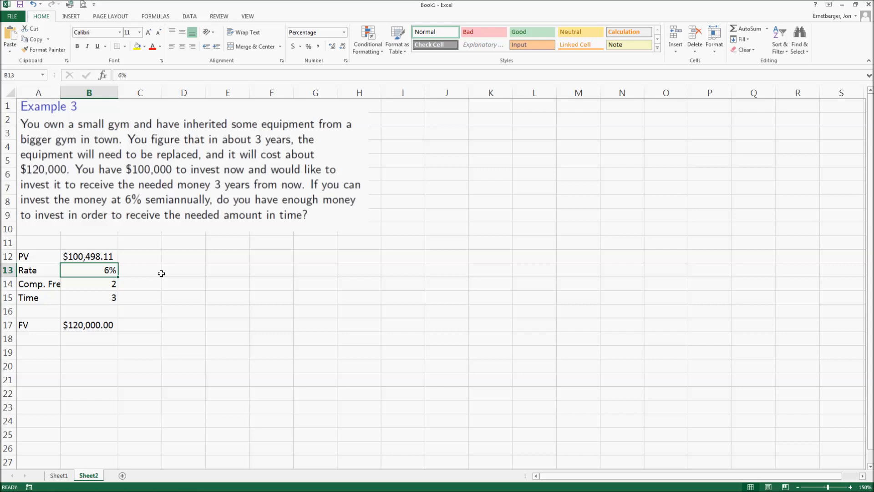
mouse_move(96, 298)
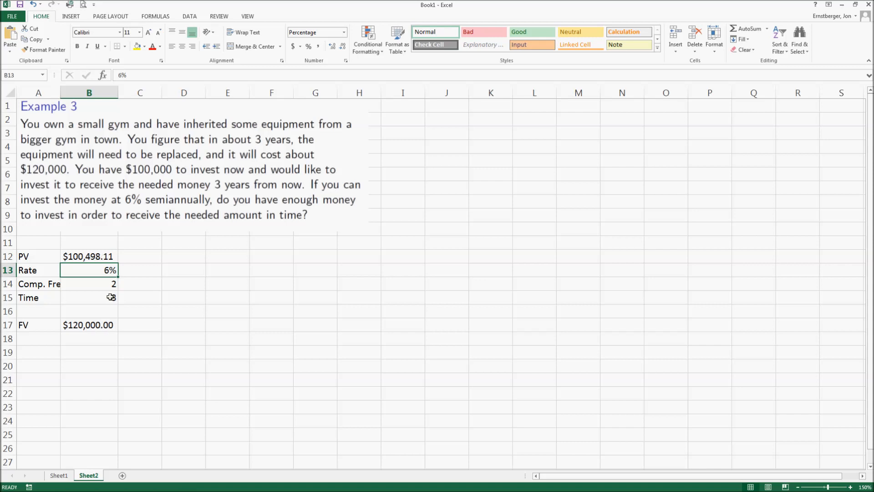
Step: Set PV to $100,498.11 so the FV result is exactly $120,000.00
text(3)
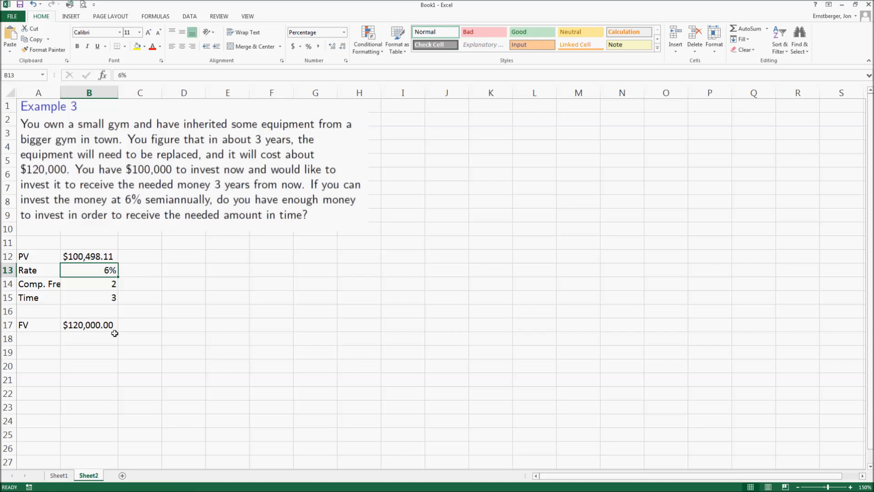
mouse_move(113, 338)
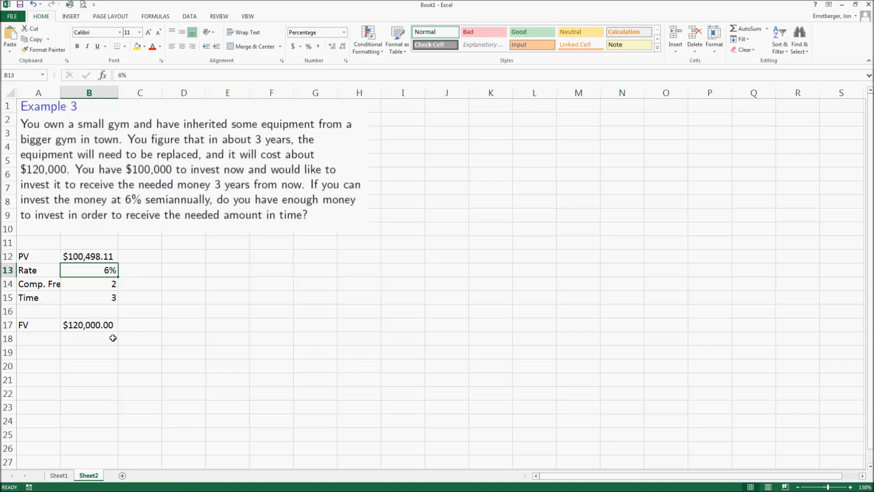
mouse_move(112, 332)
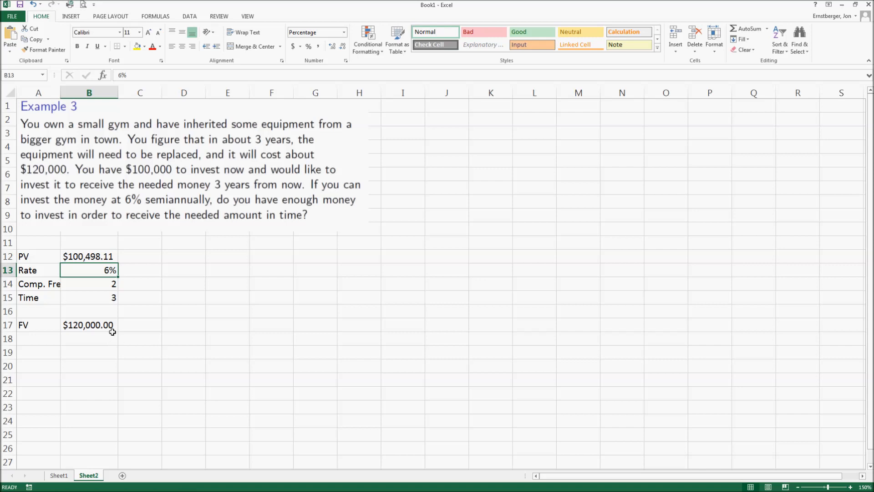
mouse_move(109, 327)
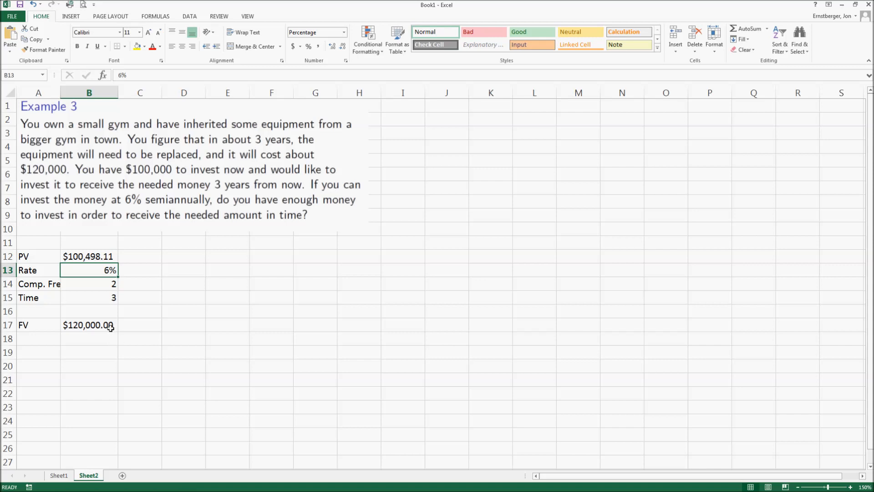